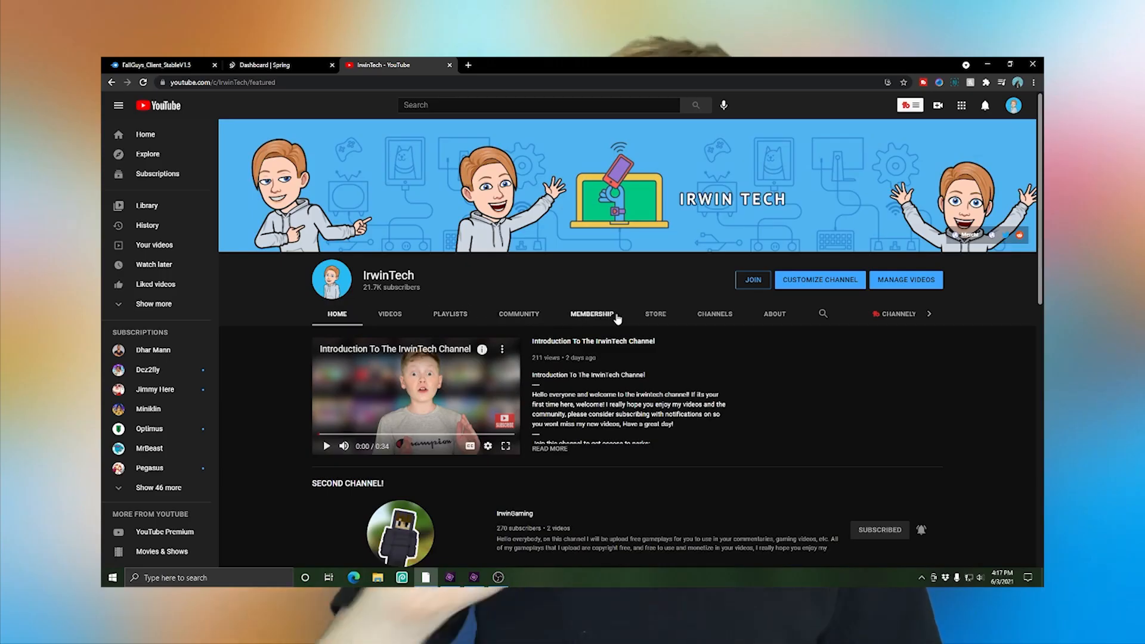
Download FallGuys_Client_StableV1.5.apk from MediaFire, keep it past the warning, and show its folder.
{"action": "left_click", "coordinate": [655, 314]}
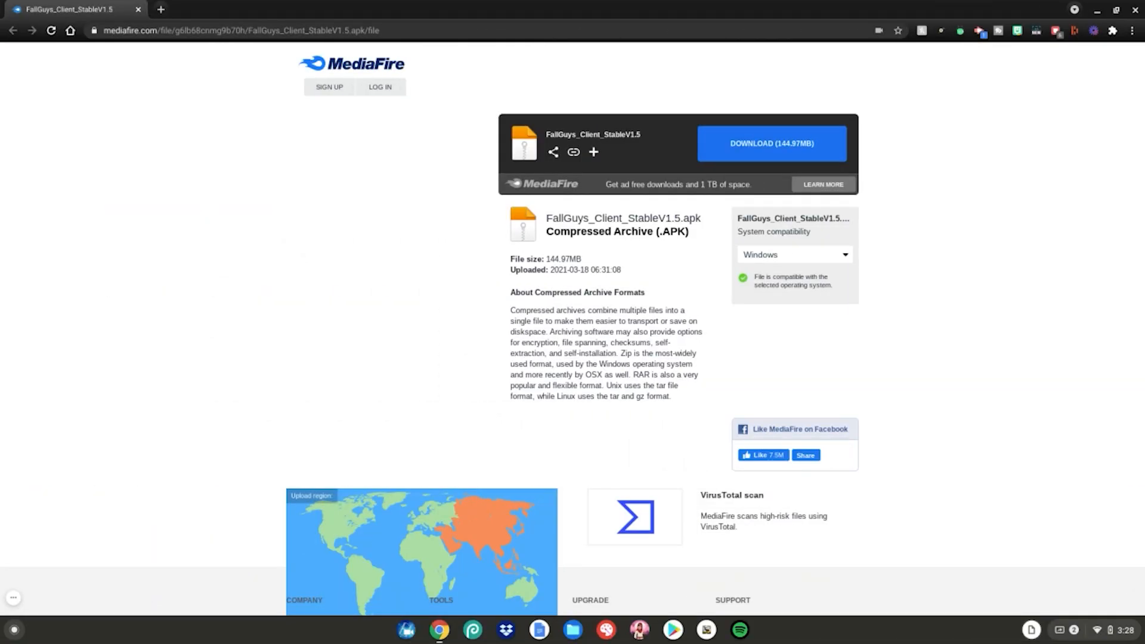
{"action": "left_click", "coordinate": [772, 144]}
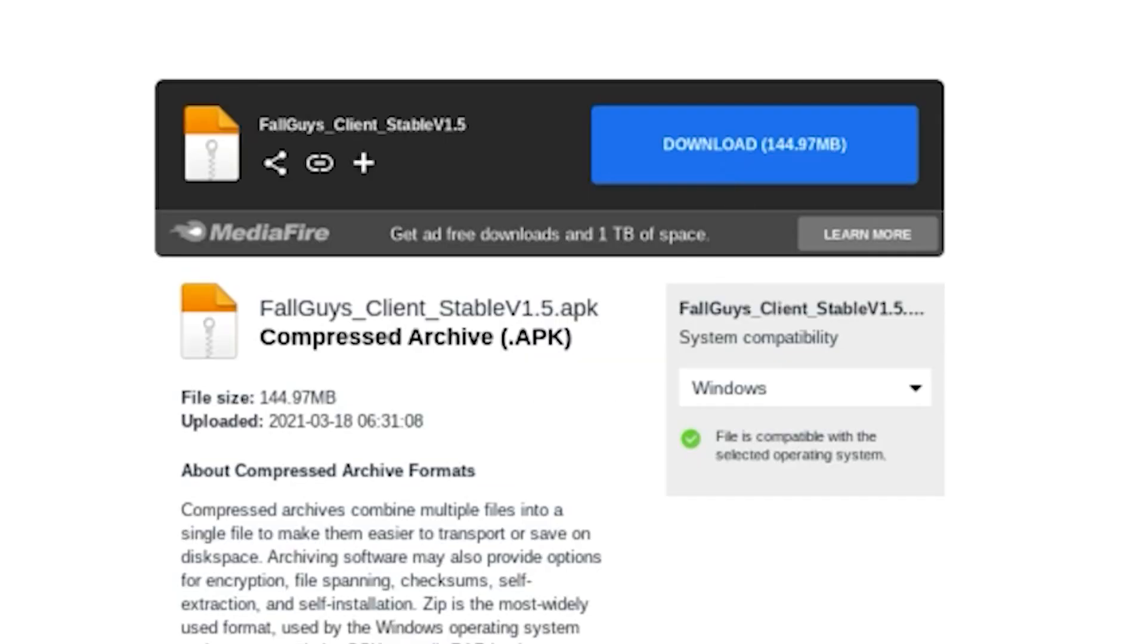
{"action": "left_click", "coordinate": [754, 144]}
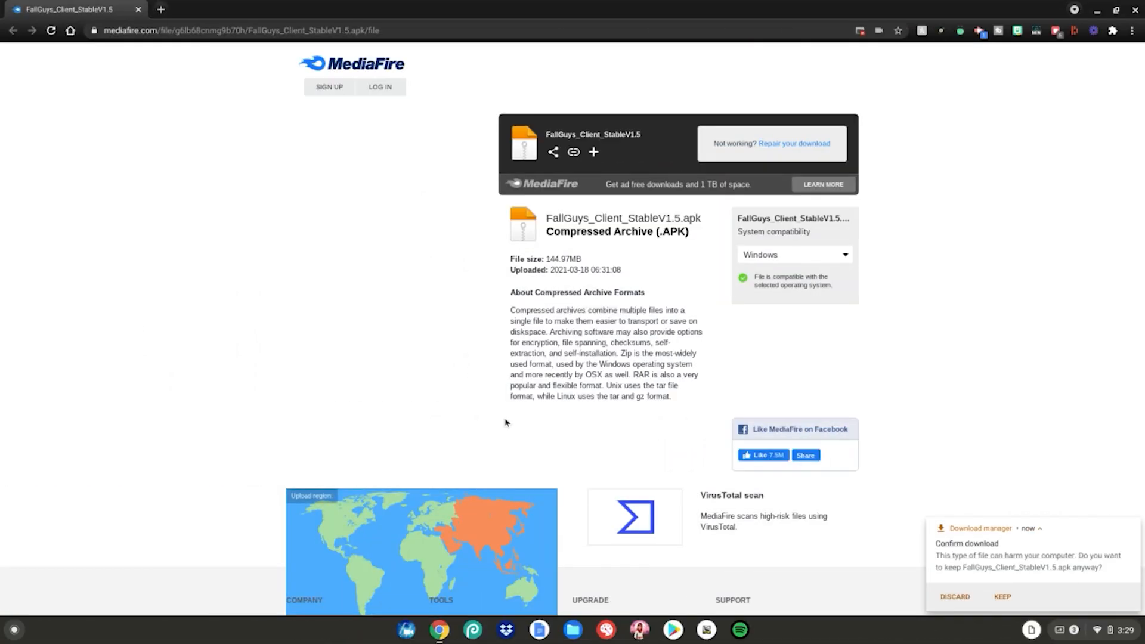
{"action": "left_click", "coordinate": [1002, 596]}
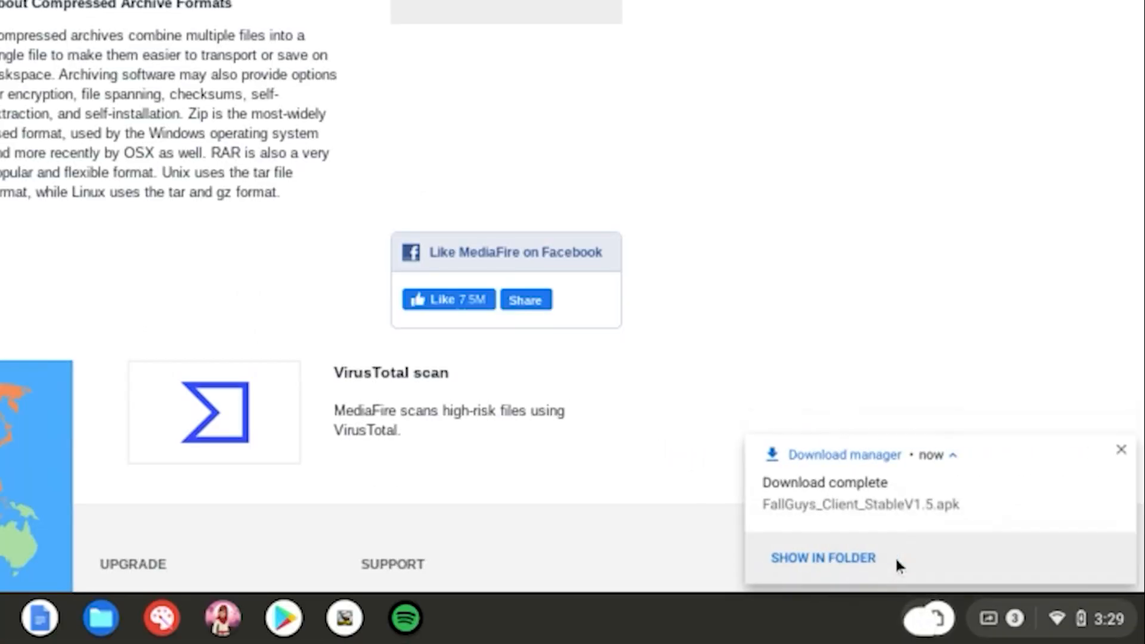
{"action": "left_click", "coordinate": [822, 557]}
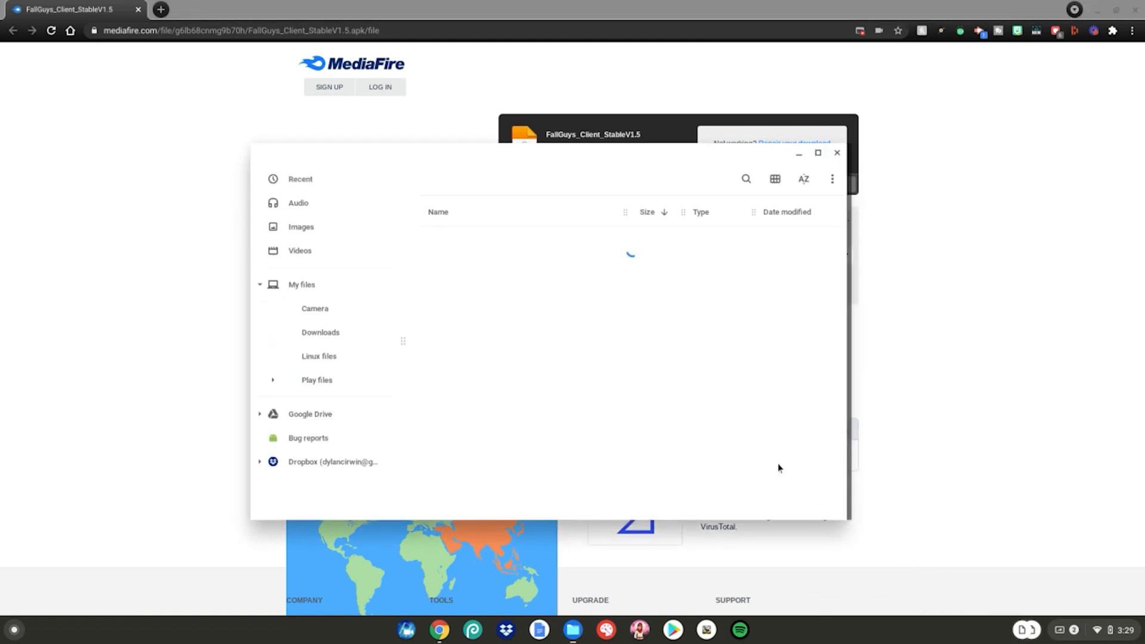
Open Downloads under My files to list FallGuys_Client_StableV1.5.apk (145 MB).
{"action": "left_click", "coordinate": [321, 332]}
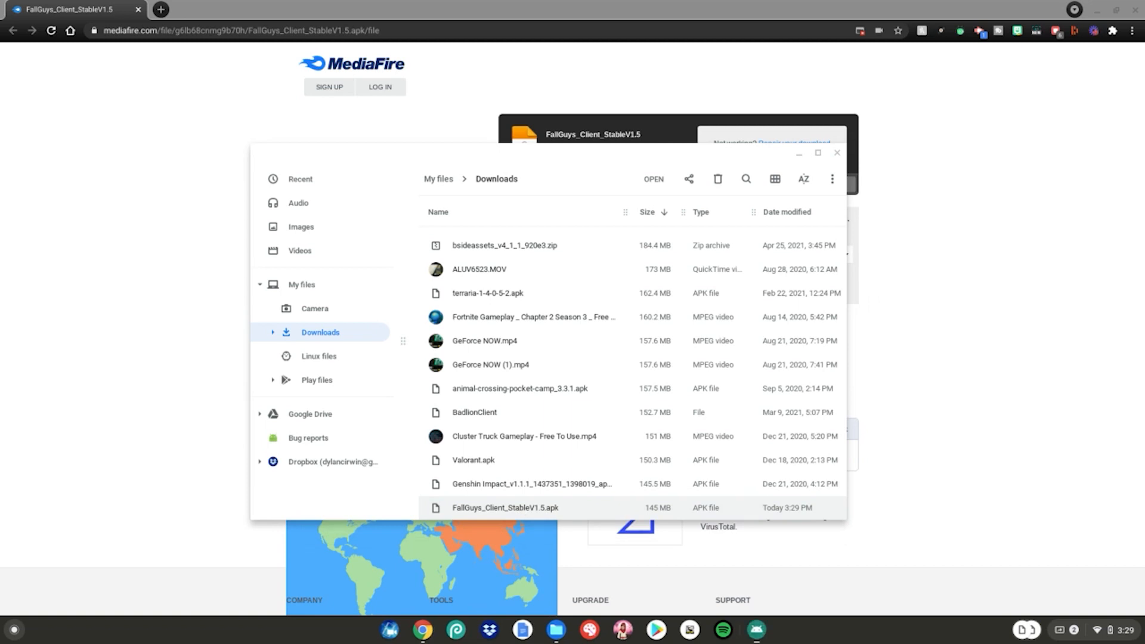
Install the Fall Guys APK as an update, accepting the unknown-app warning, then close the installer.
{"action": "double_click", "coordinate": [505, 507]}
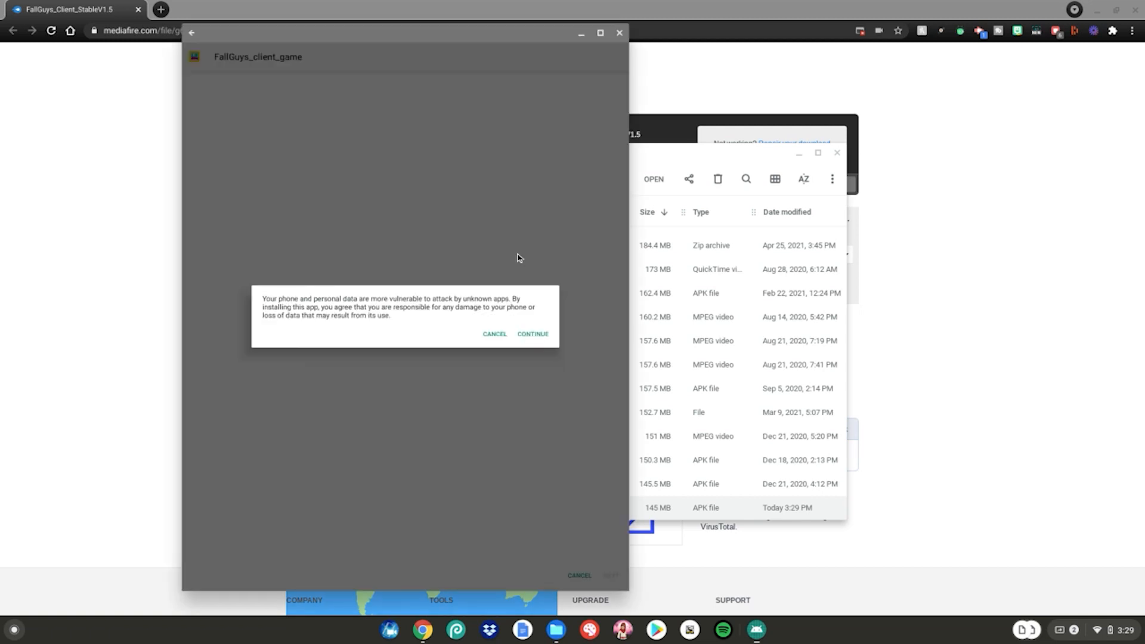
{"action": "left_click", "coordinate": [532, 334]}
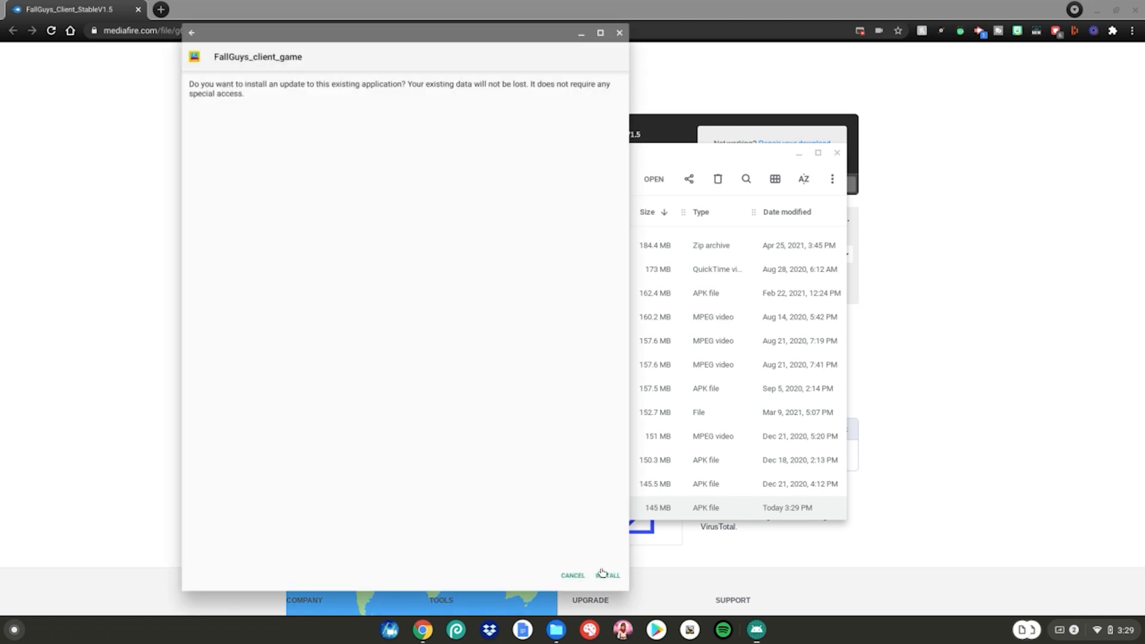
{"action": "left_click", "coordinate": [608, 575]}
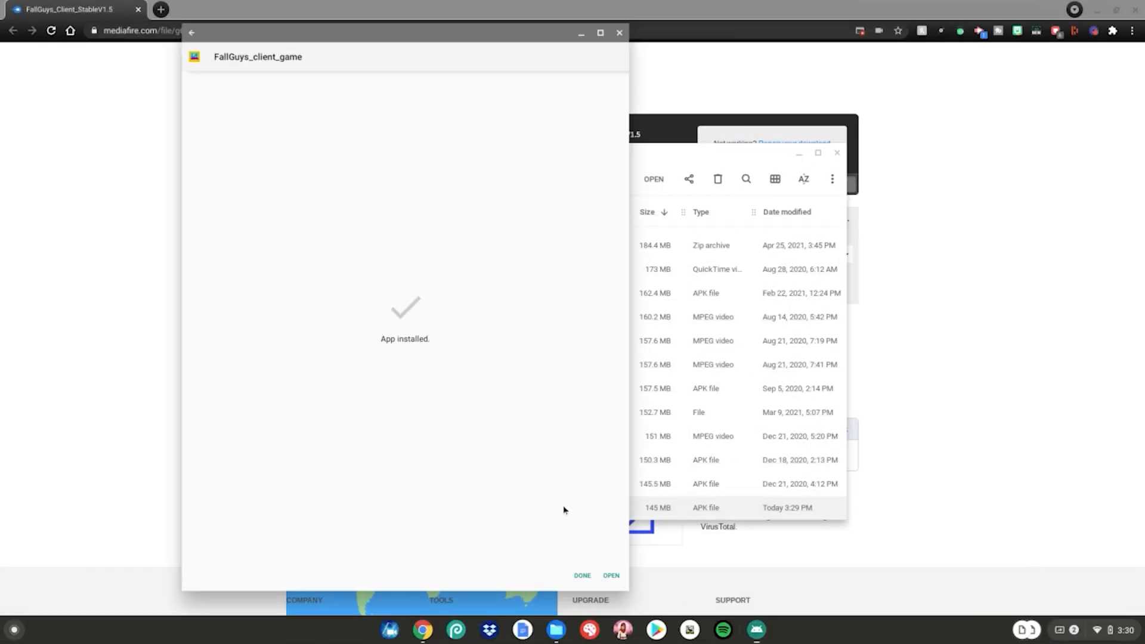
{"action": "left_click", "coordinate": [582, 575]}
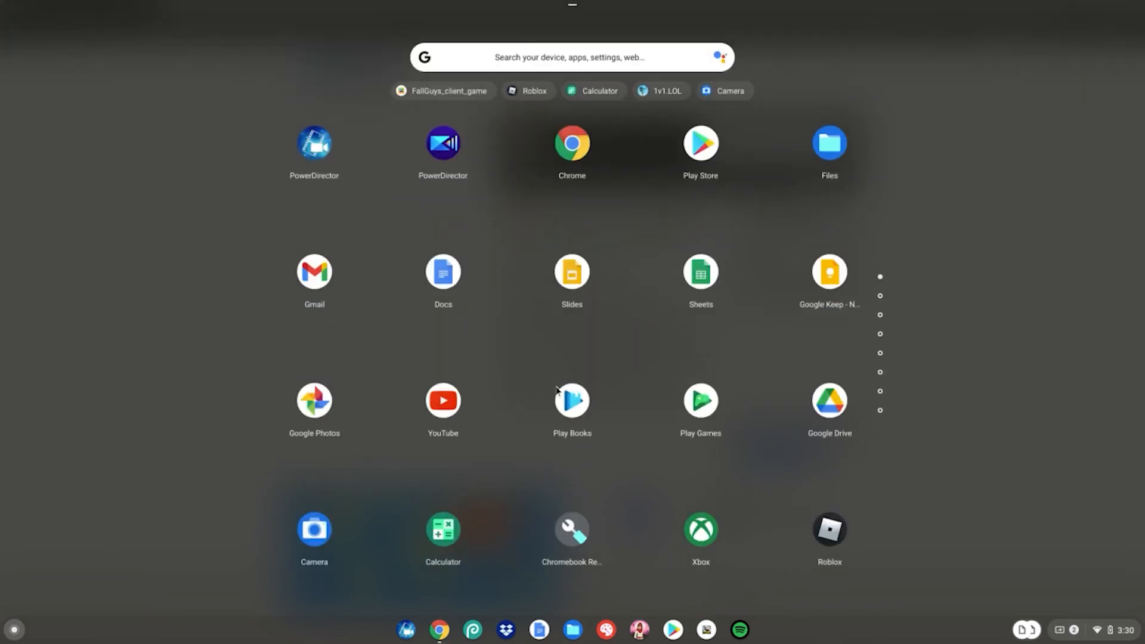
Launch FallGuys_client_game from the ChromeOS launcher to reach the Season 3 lobby.
{"action": "scroll", "scroll_direction": "down", "scroll_amount": 3}
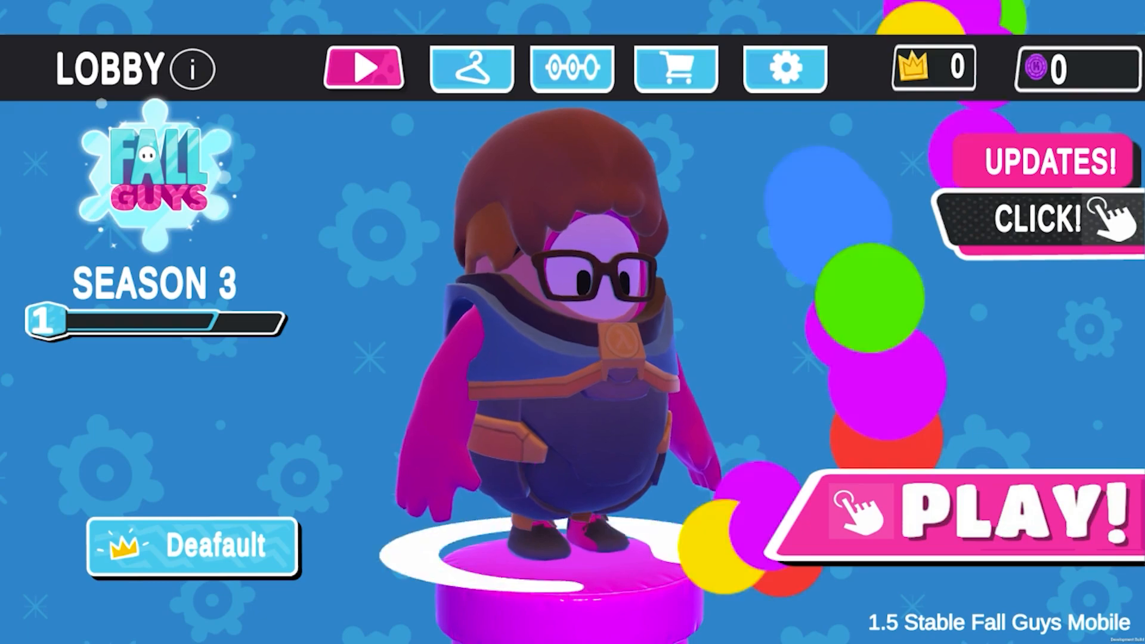
Press PLAY! in the Fall Guys lobby to start a match on the obstacle course.
{"action": "left_click", "coordinate": [980, 512]}
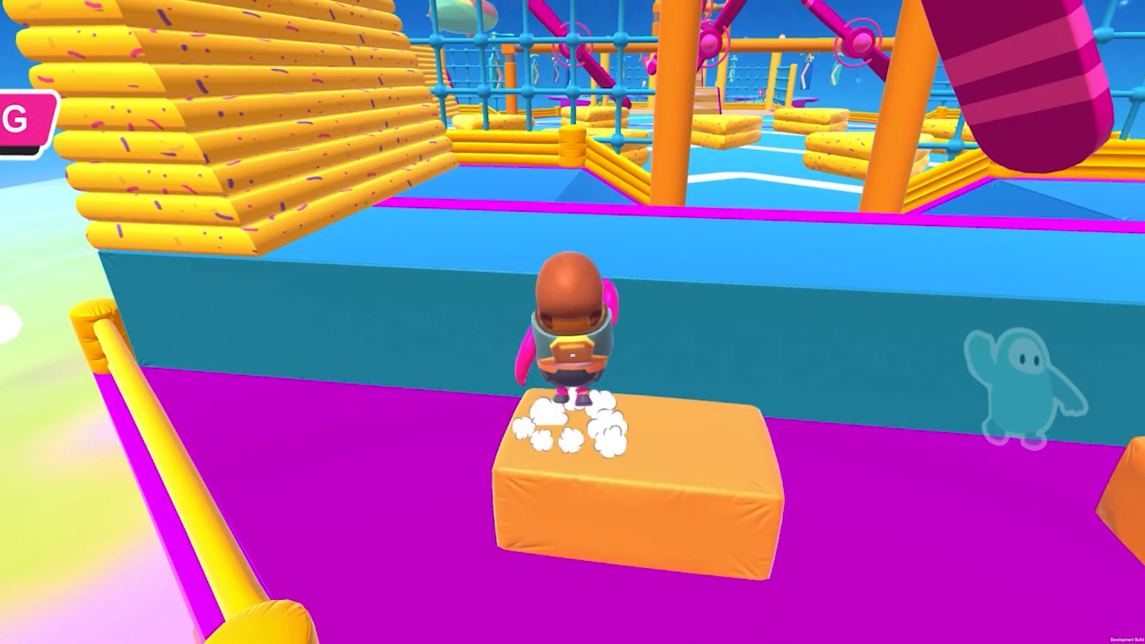